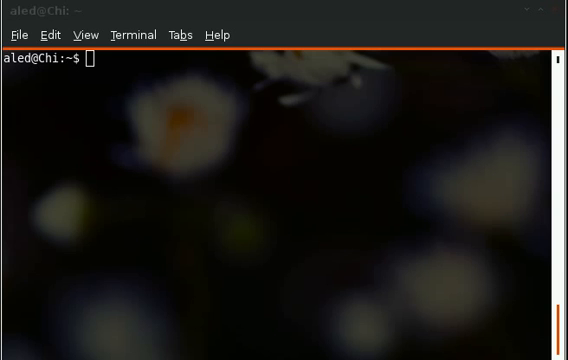
Print the working directory, then change into the help/ folder.
text(pwd)
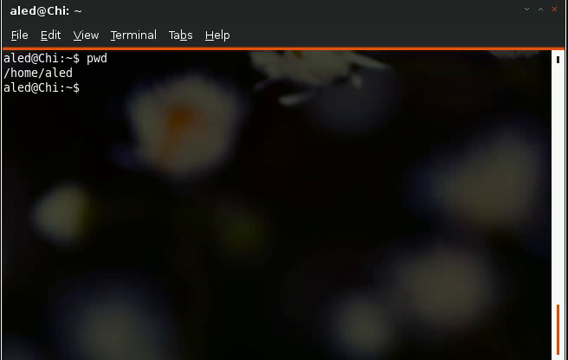
text(cd)
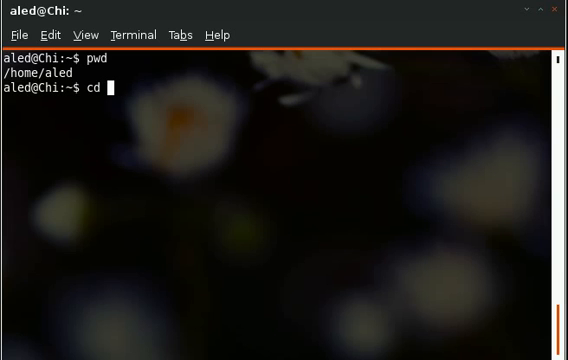
text(help/)
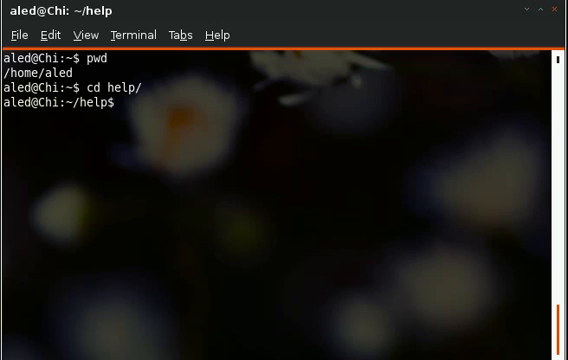
Return to the home directory, confirm it is /home/aled, and list its contents.
text(cd ..)
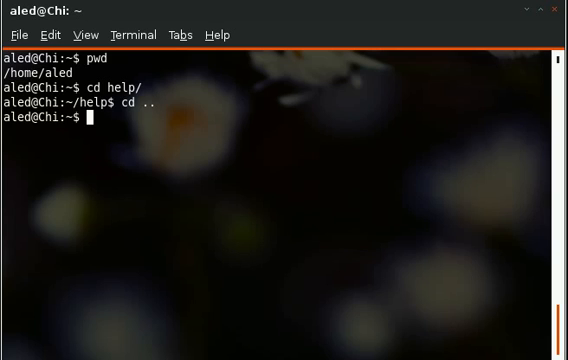
text(pwd)
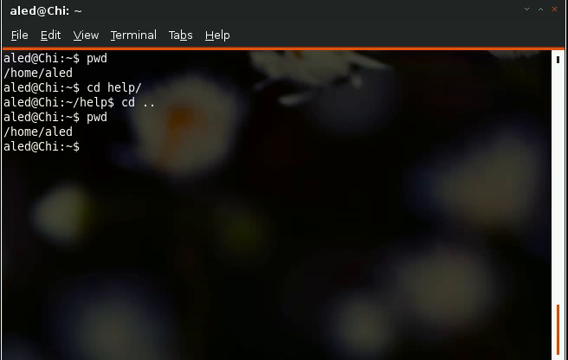
text(ls)
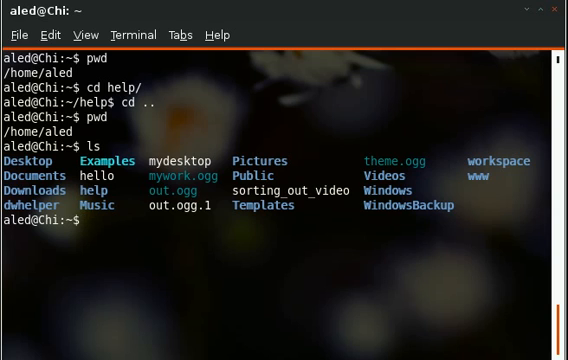
List the home folder plainly and in long format, then show the ls --help usage text.
text(ls)
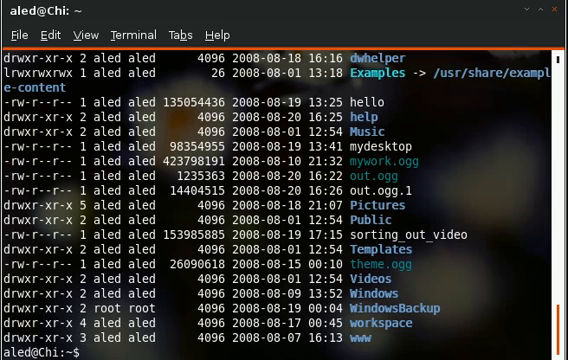
text(ls)
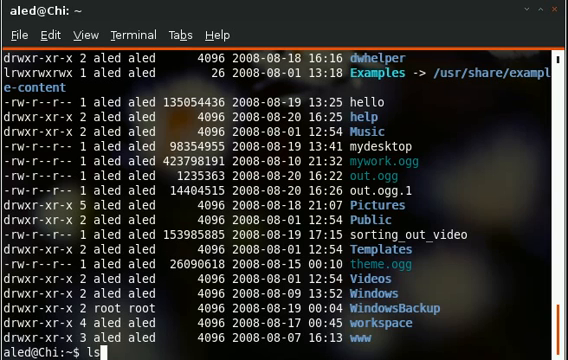
text(--help)
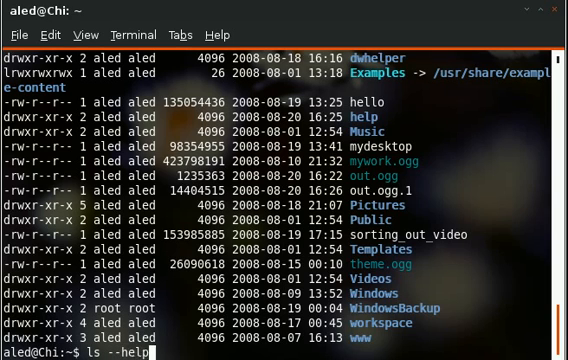
key(Return)
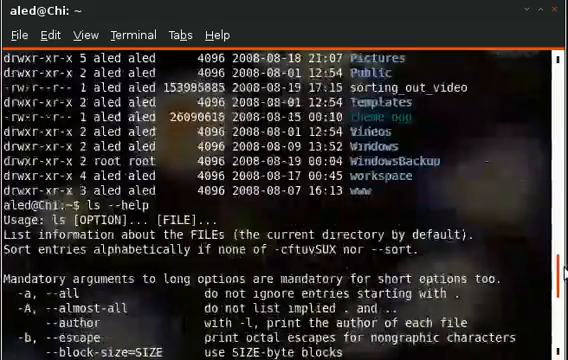
Scroll down through the ls manual page to read its list of options.
scroll(down, 3)
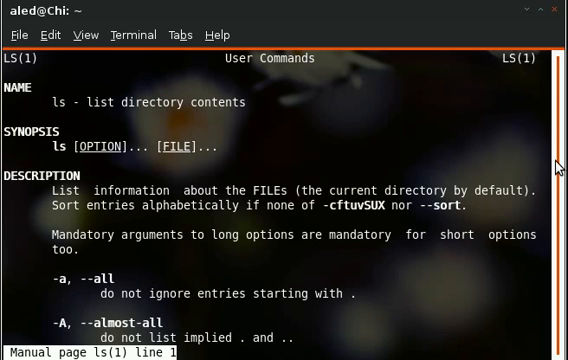
scroll(down, 3)
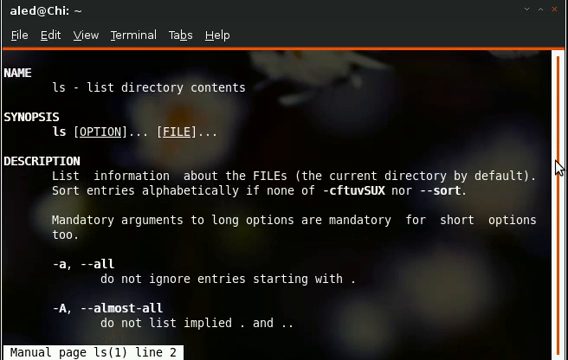
scroll(down, 3)
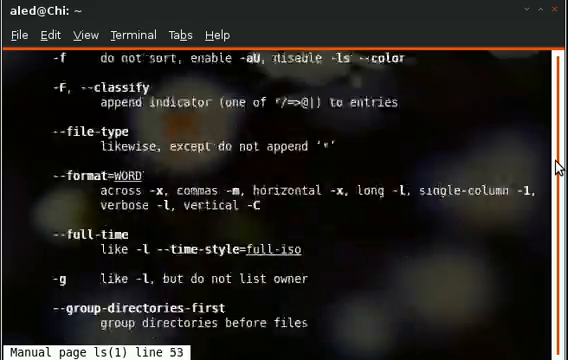
scroll(down, 3)
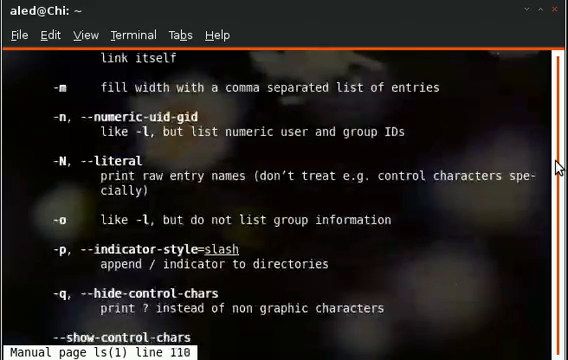
scroll(down, 3)
text(cd help/)
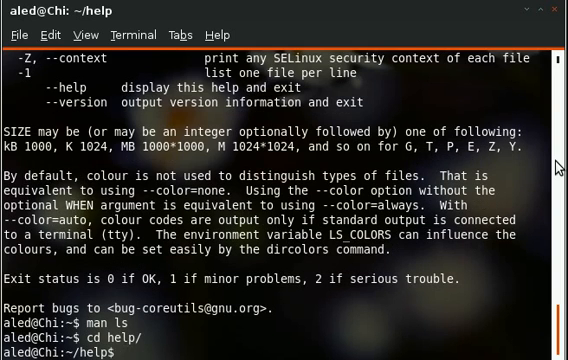
Confirm the ~/help path and create a folder named directory with mkdir.
text(pwd)
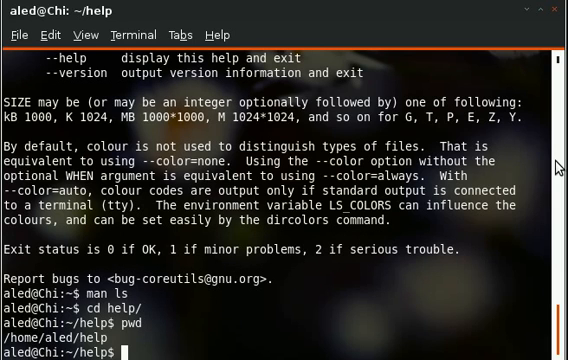
text(mkdir)
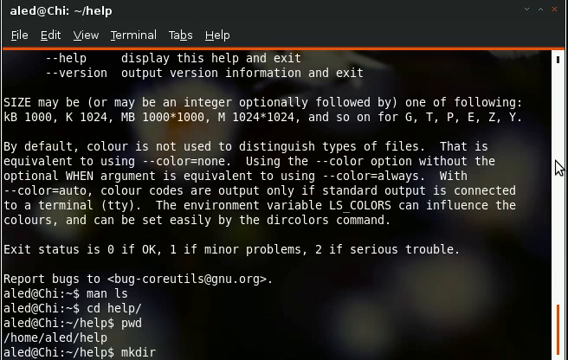
text(directory)
text(ls)
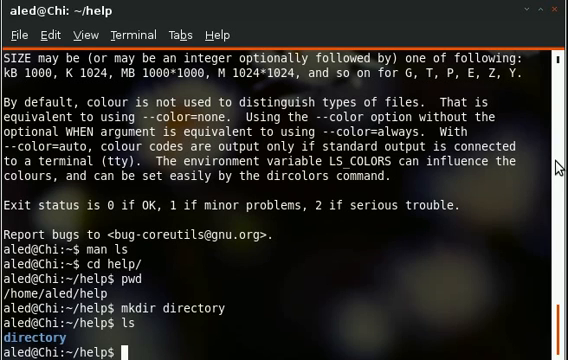
Remove the empty directory folder with rmdir so help is empty again.
text(rmdir directory/)
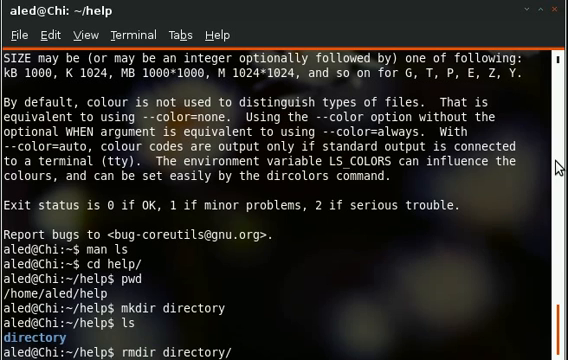
key(Return)
text(ls)
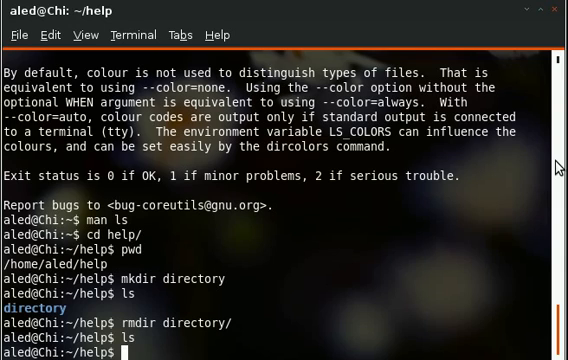
Create empty text.txt with touch, cat it to show no content, then load it in nano.
text(touch)
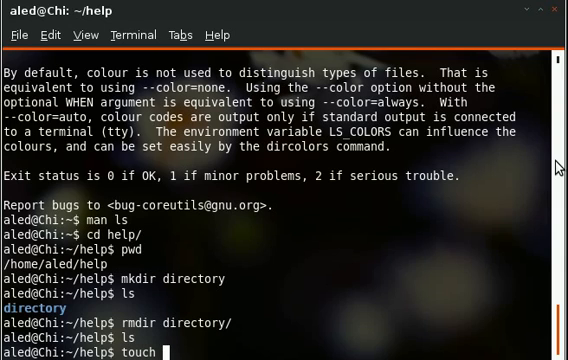
text(text.txt)
text(ls)
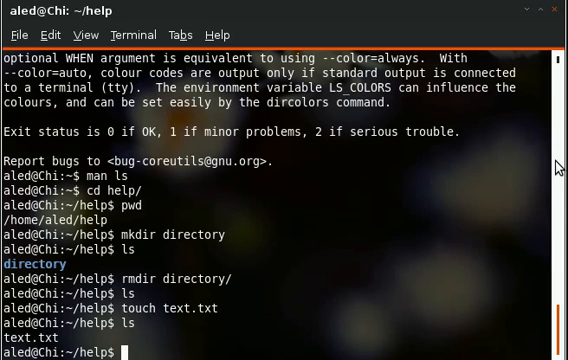
text(cat text.txt)
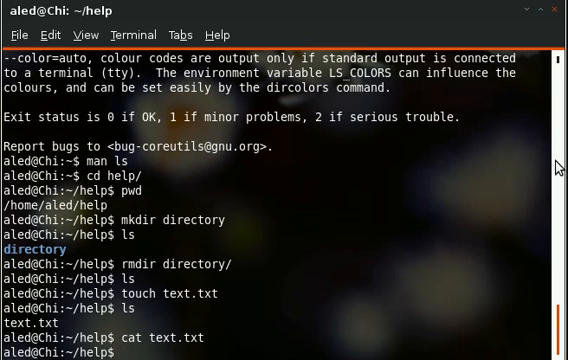
text(nano)
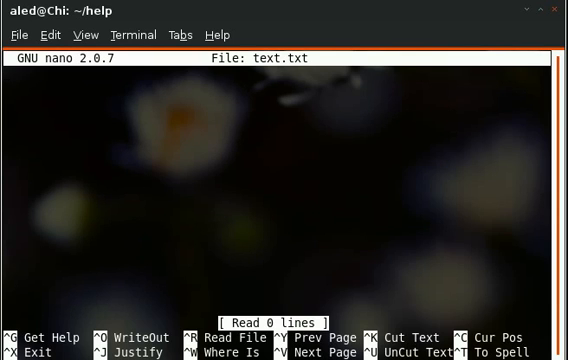
Enter the line "Some text, literally some text" into text.txt in nano.
text(Some text)
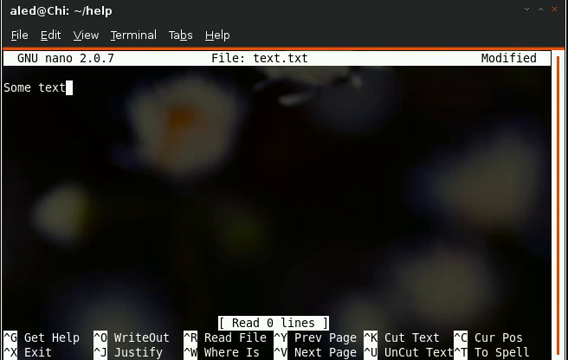
text(, literally some text)
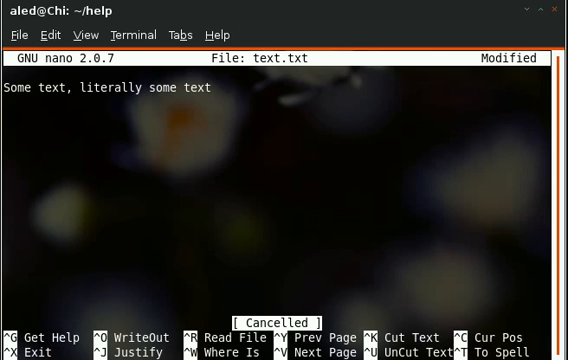
mouse_move(211, 87)
text(cat text.txt)
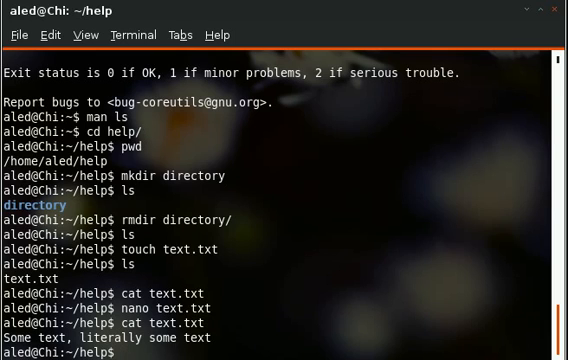
After printing the saved line of text.txt, begin the rm command to delete it.
text(rm)
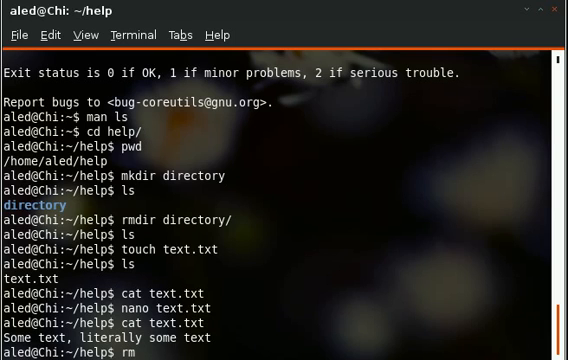